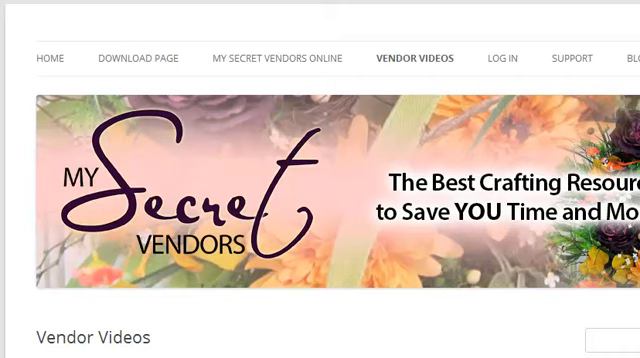
mouse_move(400, 16)
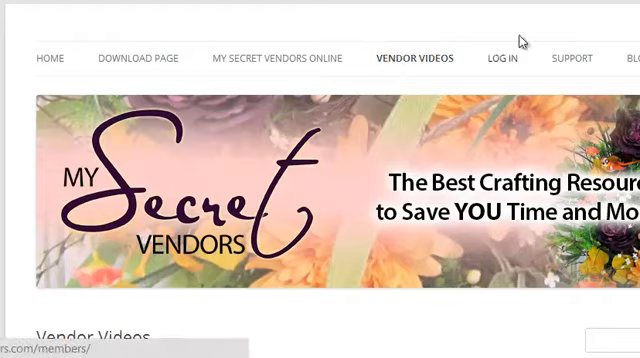
Scroll to Video 3 on the My Secret Vendors page and start it in its player
scroll(down, 3)
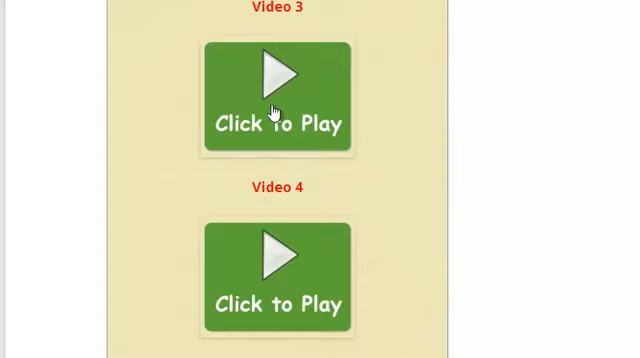
click(276, 96)
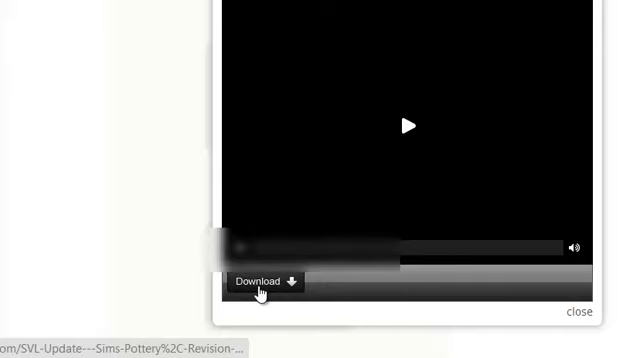
Download the video and save it as the SVL-Update MP4 file
click(260, 280)
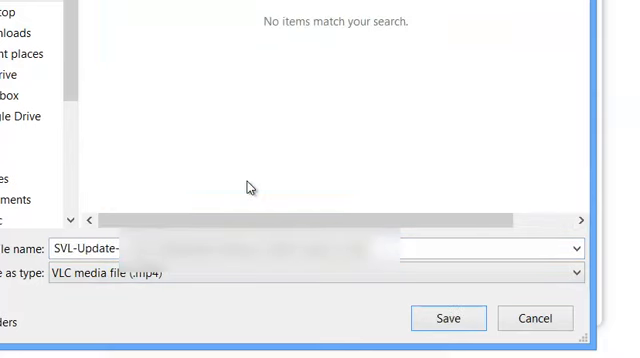
click(448, 318)
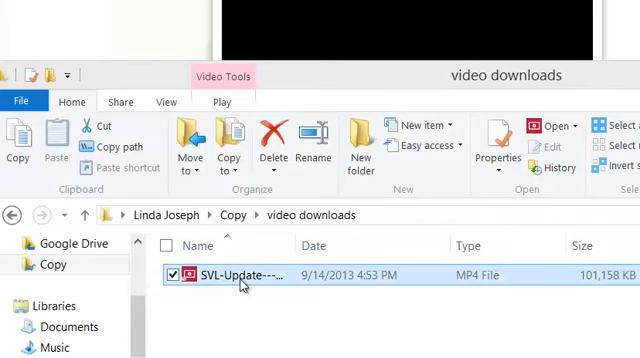
Bring up the open-with actions for the SVL-Update MP4 in the video downloads folder
right_click(240, 272)
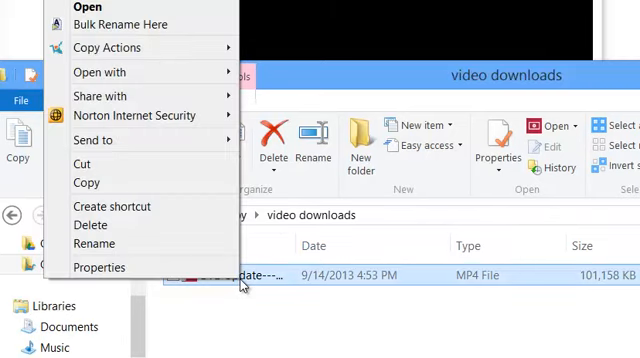
mouse_move(110, 72)
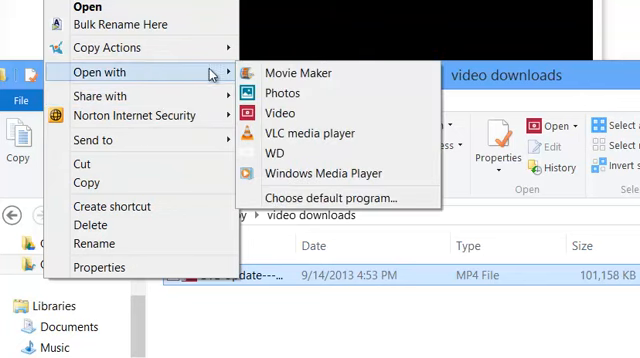
mouse_move(296, 72)
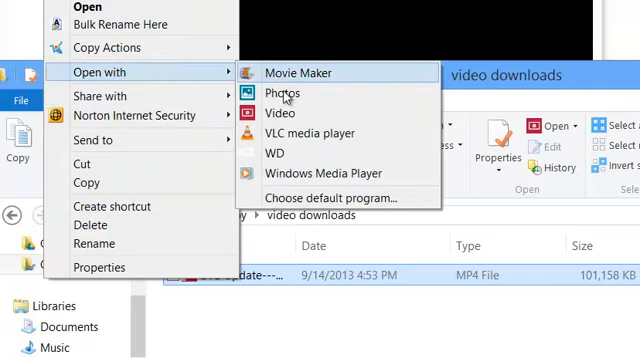
mouse_move(296, 112)
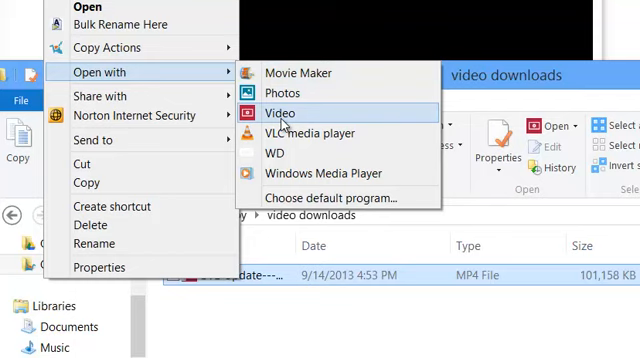
mouse_move(304, 132)
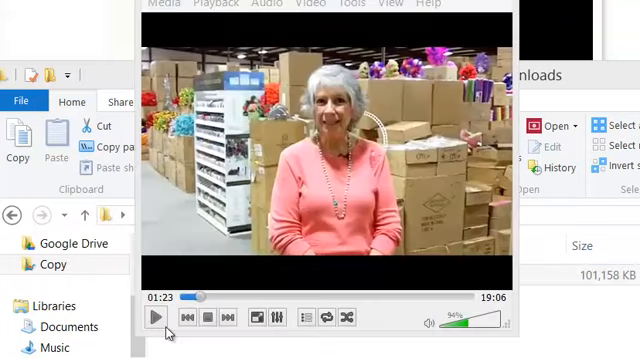
Start playback of the SVL-Update video in VLC media player
click(156, 316)
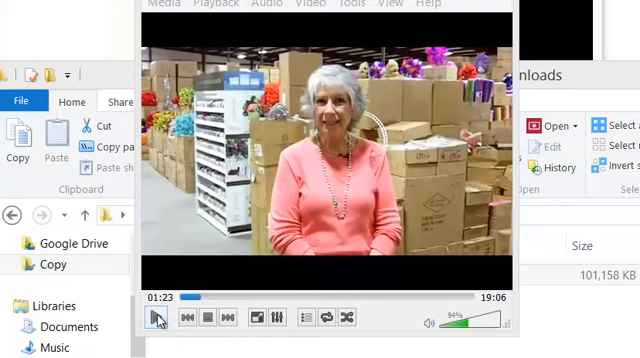